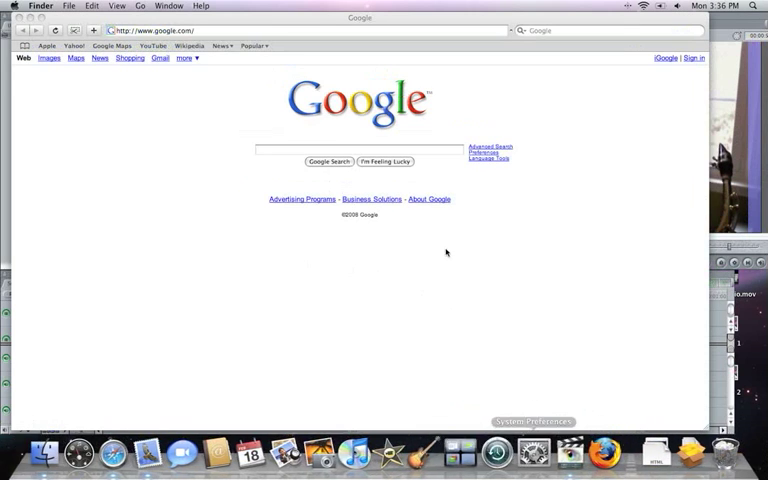
Step: Launch System Preferences from the Apple menu to show all preference panes
left_click(12, 6)
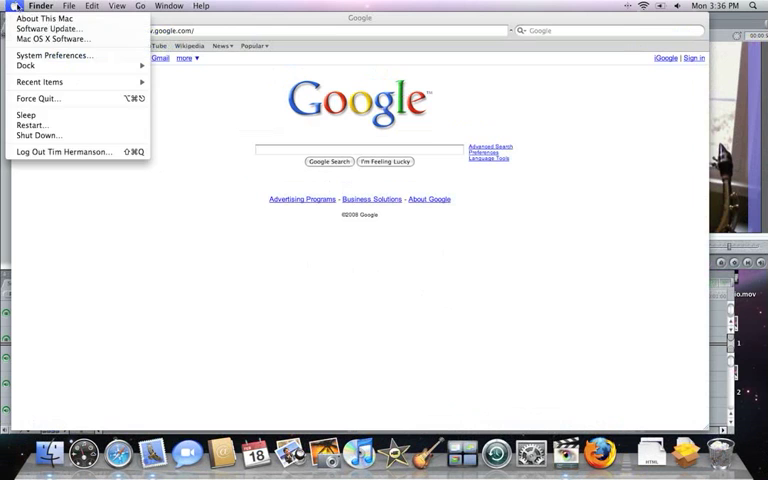
left_click(52, 56)
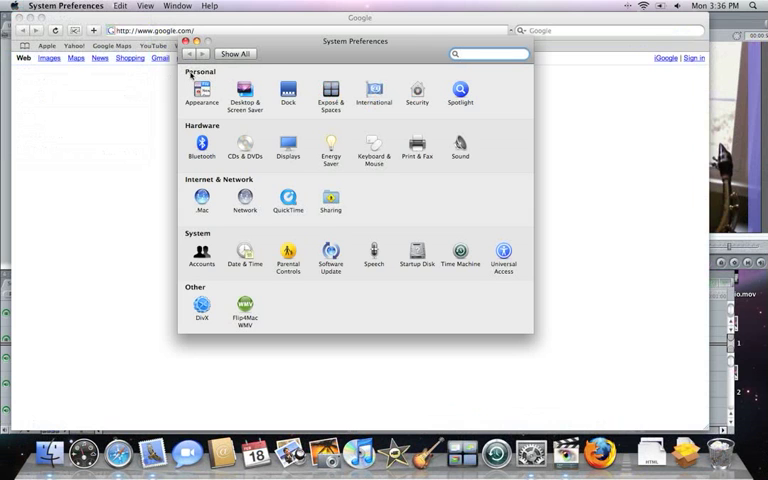
Step: Show the Exposé & Spaces pane from the Personal section
left_click(330, 92)
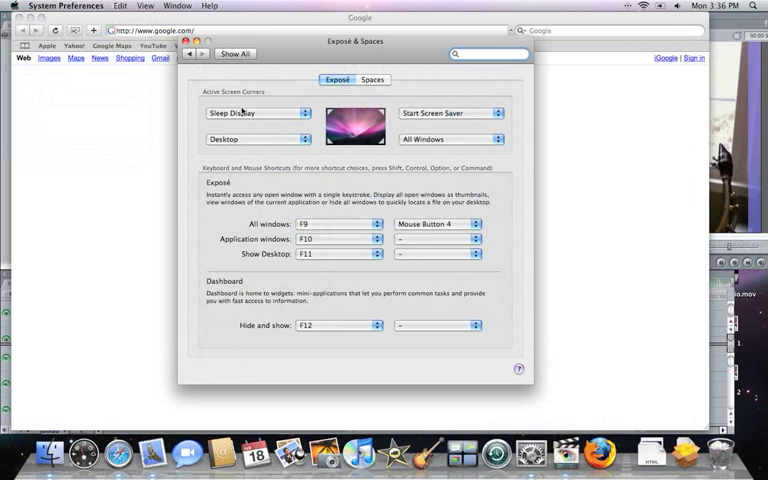
Step: Review the top-left Active Screen Corner choices without changing them, then Show All preferences
left_click(256, 112)
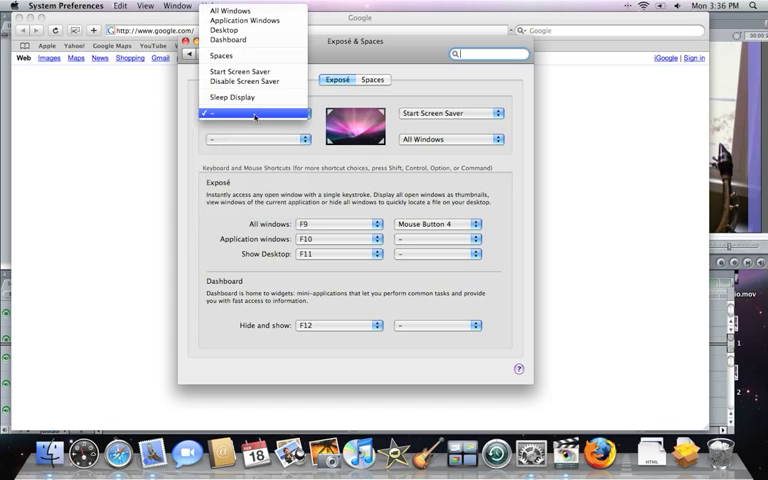
mouse_move(244, 80)
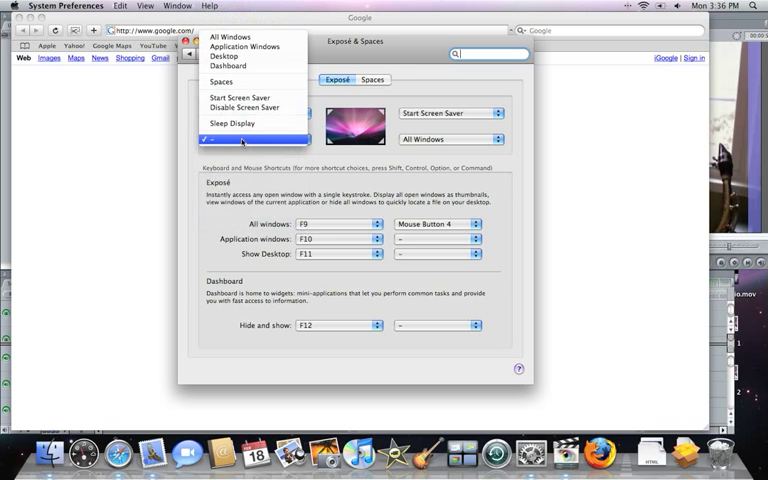
mouse_move(224, 56)
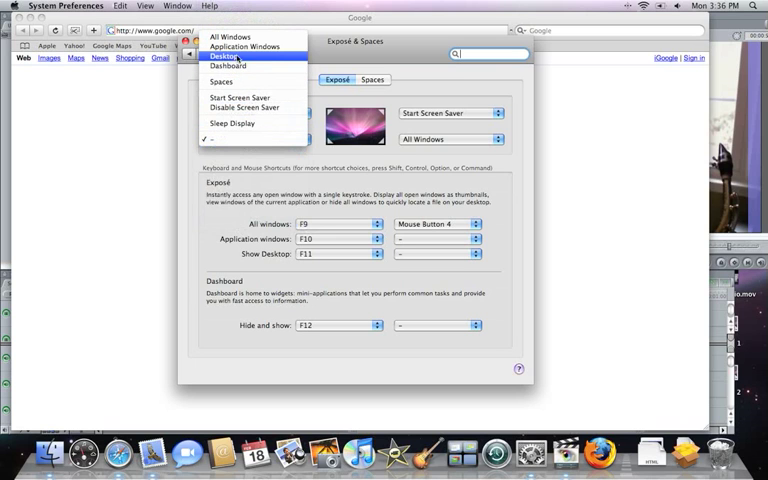
left_click(224, 56)
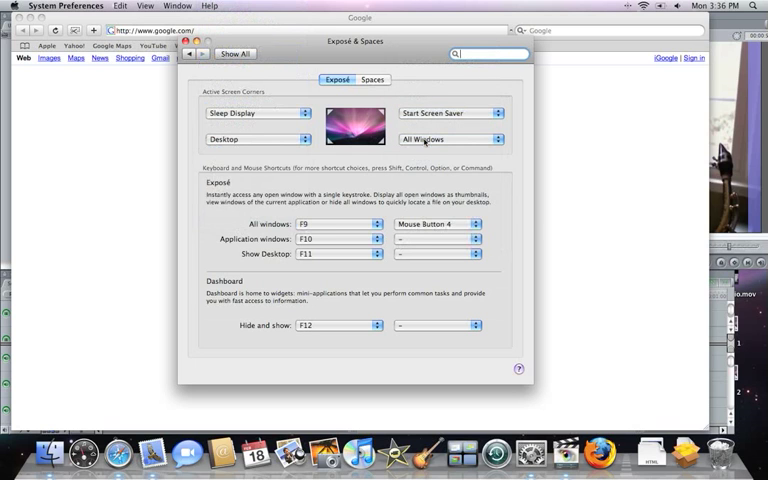
mouse_move(400, 202)
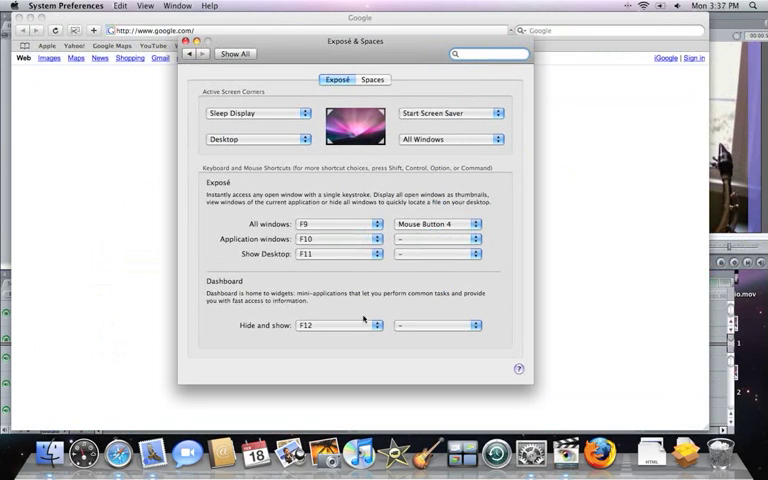
mouse_move(310, 320)
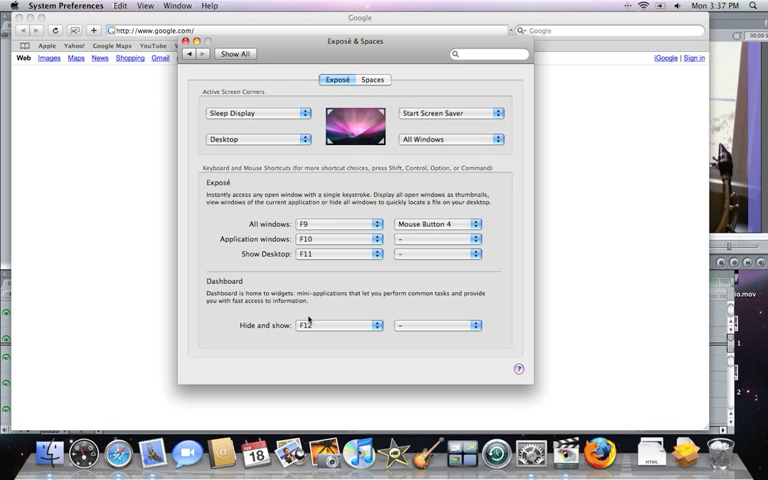
left_click(236, 52)
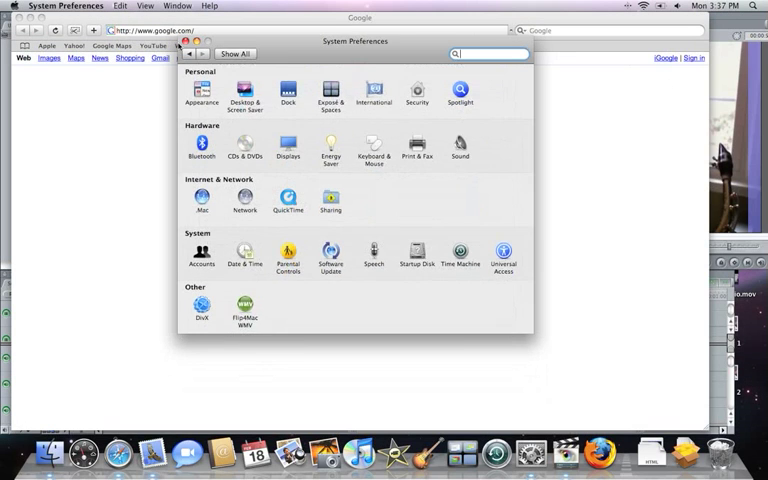
left_click(182, 42)
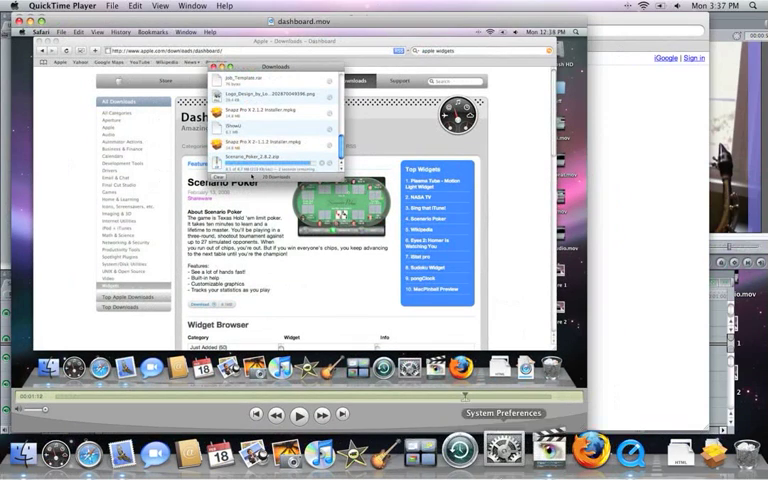
Step: Bring the System Preferences overview back in front of QuickTime Player
left_click(504, 412)
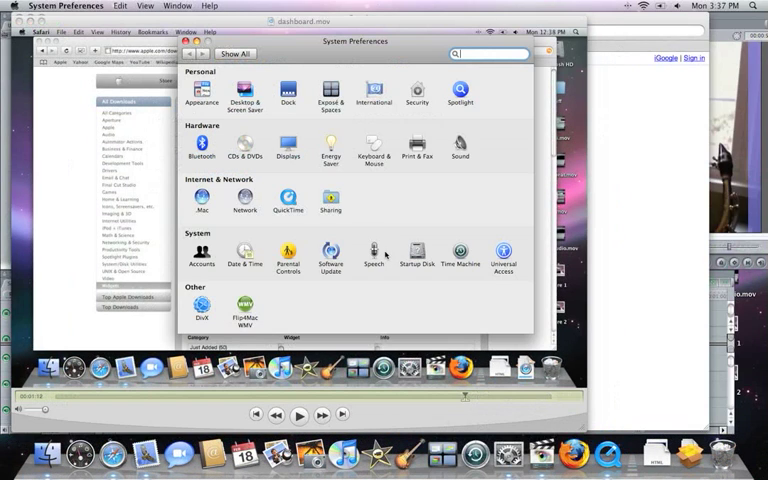